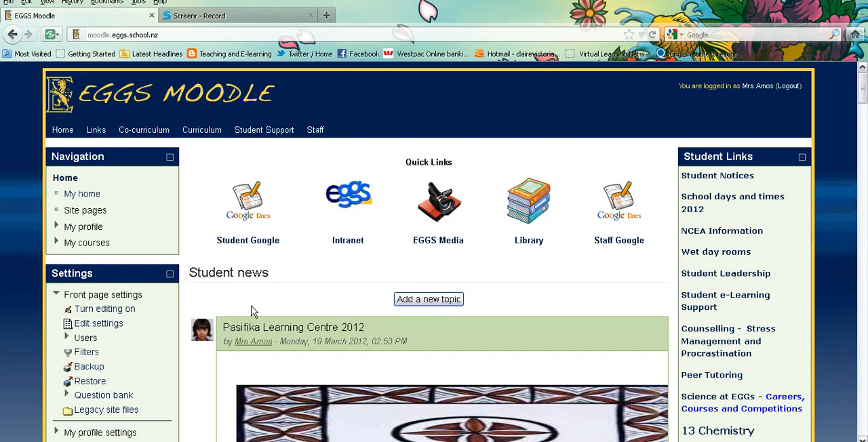
pyautogui.moveTo(274, 281)
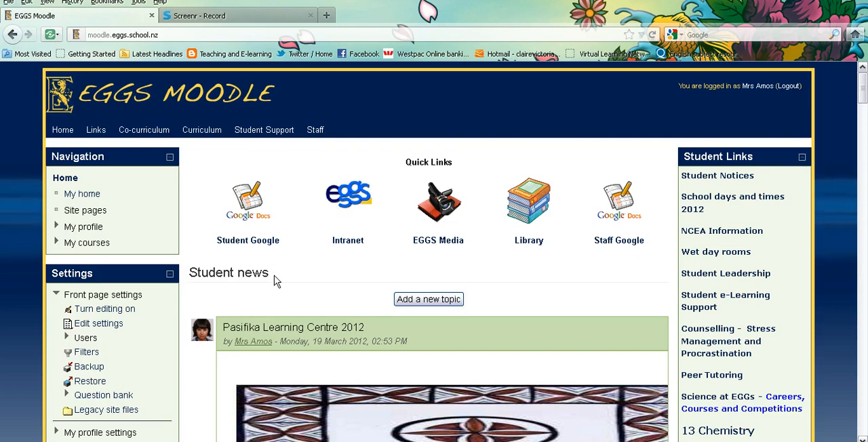
pyautogui.moveTo(205, 147)
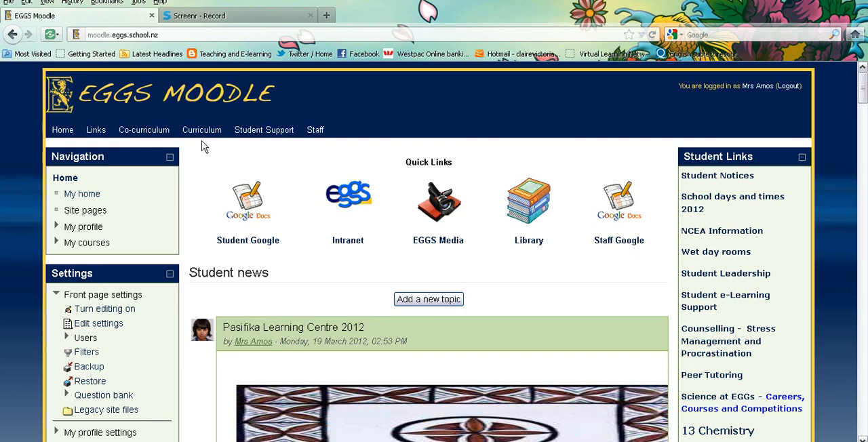
pyautogui.moveTo(95, 97)
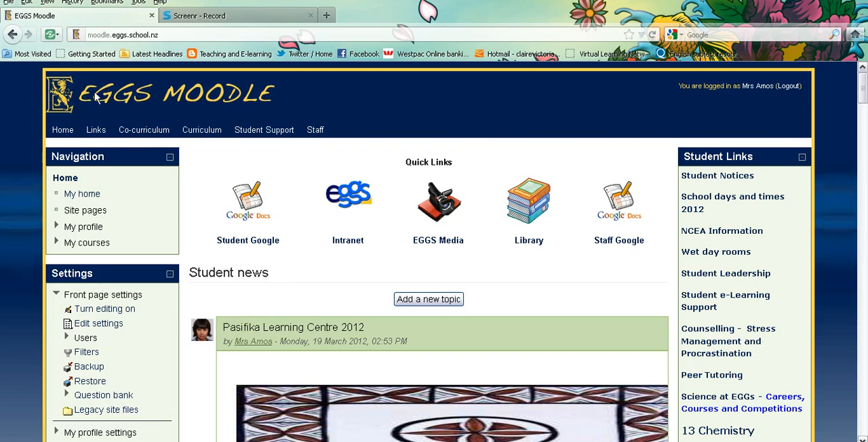
pyautogui.moveTo(133, 109)
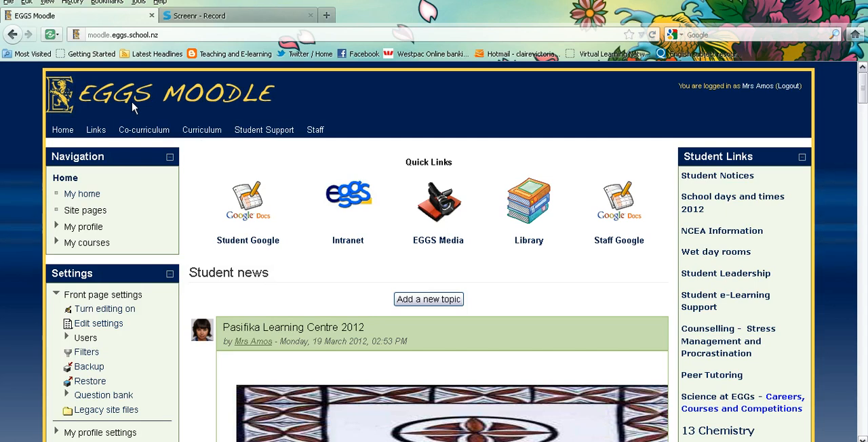
pyautogui.moveTo(130, 101)
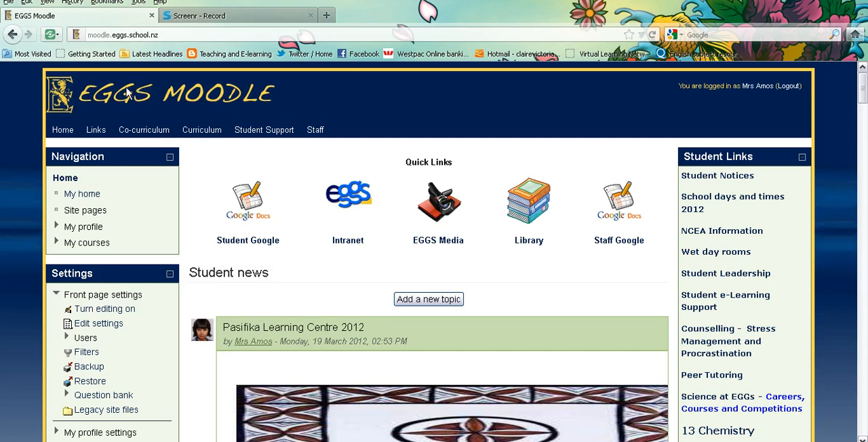
pyautogui.moveTo(135, 109)
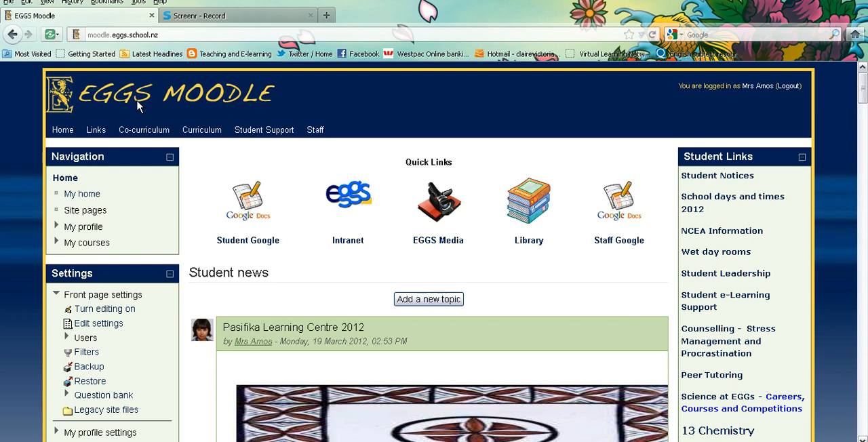
pyautogui.moveTo(168, 84)
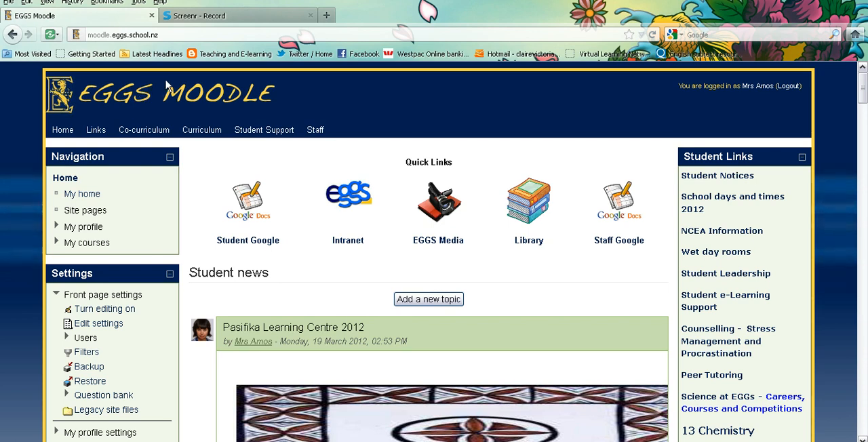
pyautogui.moveTo(797, 101)
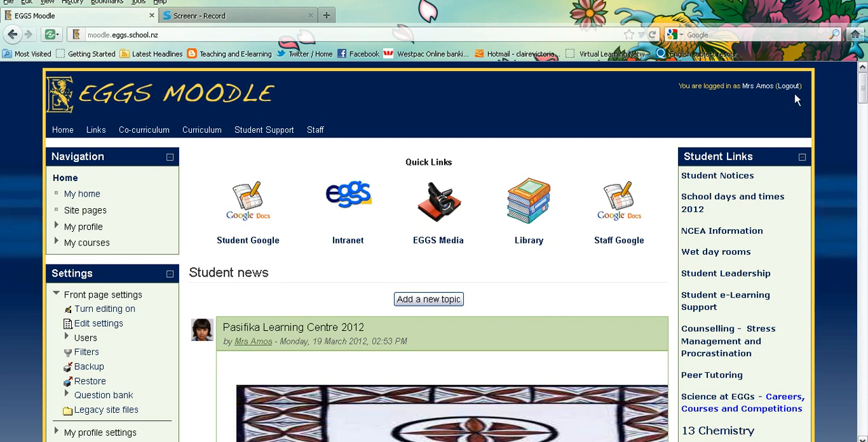
pyautogui.moveTo(787, 86)
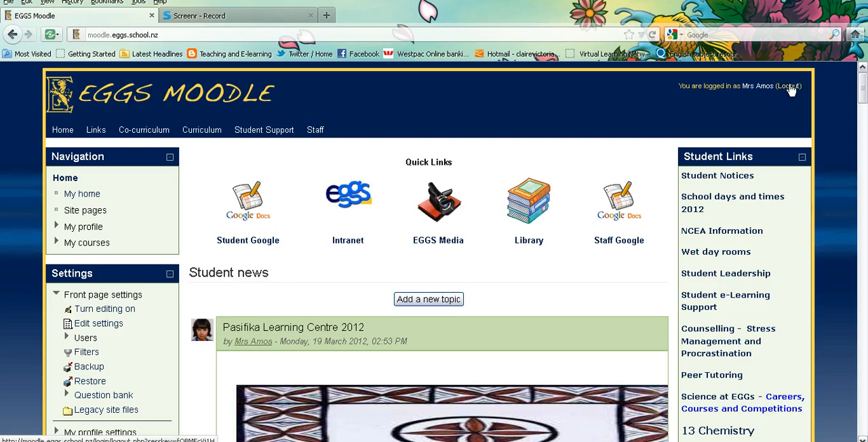
pyautogui.moveTo(792, 92)
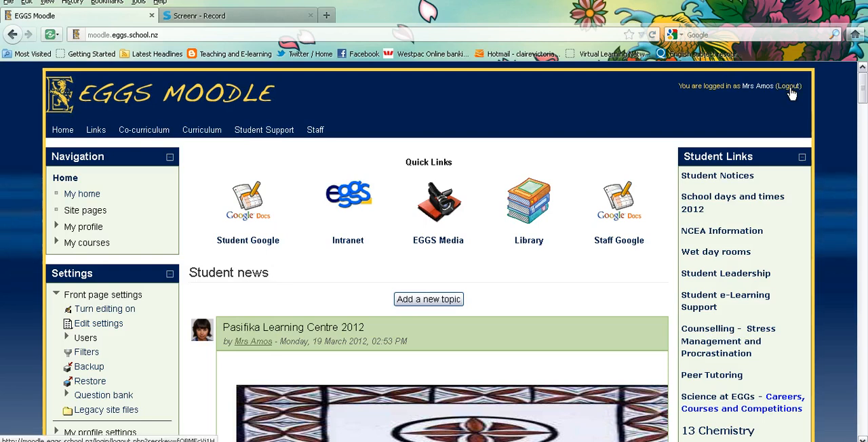
pyautogui.moveTo(760, 92)
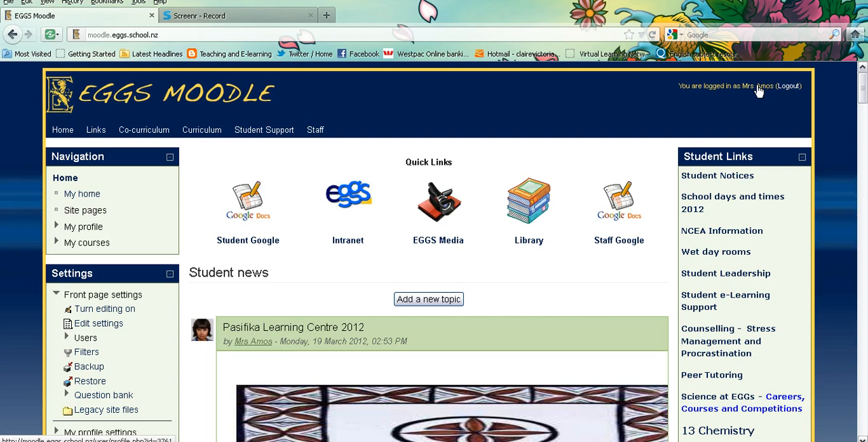
pyautogui.moveTo(627, 217)
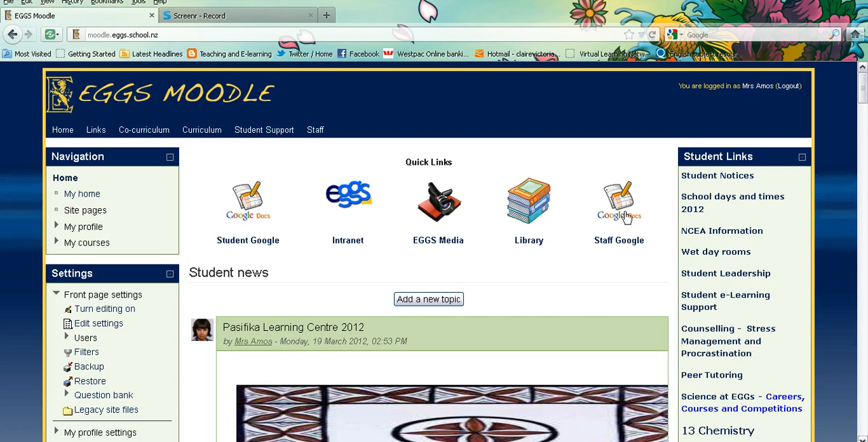
# - Move from the staff Google Docs area to the list of existing Google Sites
pyautogui.click(619, 201)
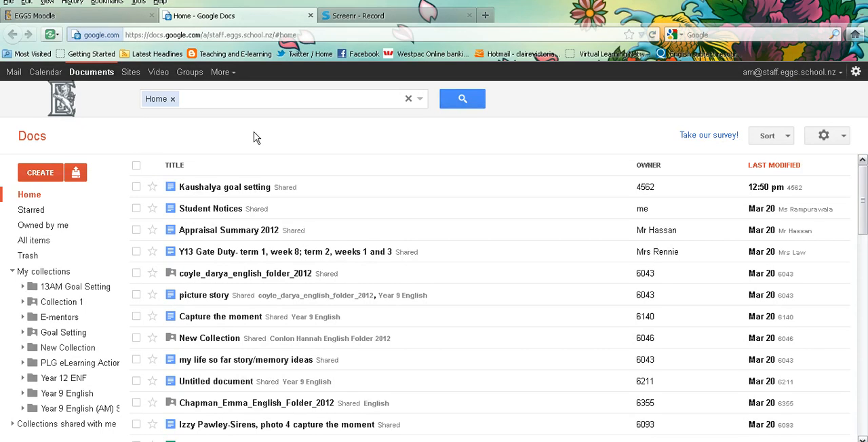
pyautogui.moveTo(238, 141)
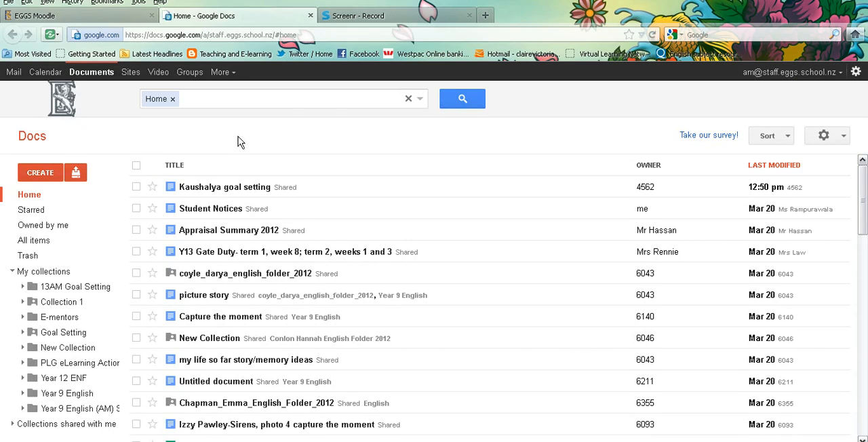
pyautogui.moveTo(8, 103)
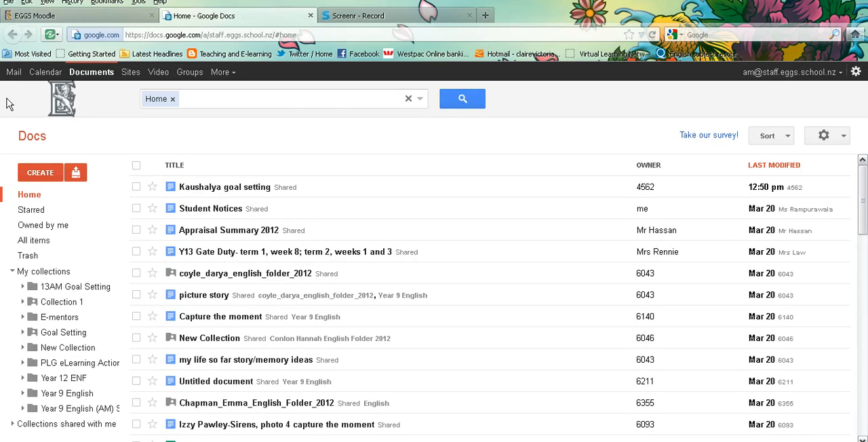
pyautogui.moveTo(131, 72)
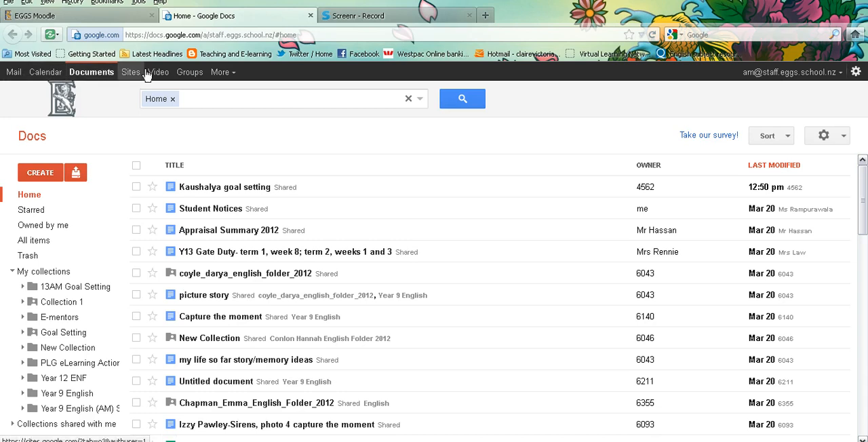
pyautogui.moveTo(131, 72)
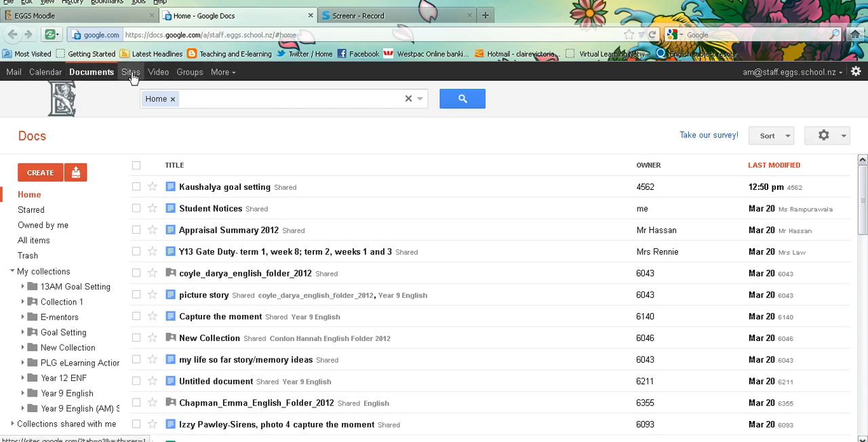
pyautogui.click(129, 72)
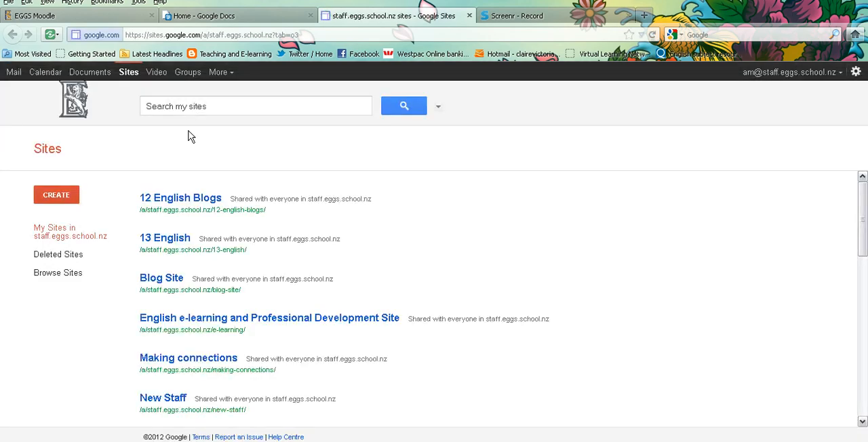
pyautogui.moveTo(114, 175)
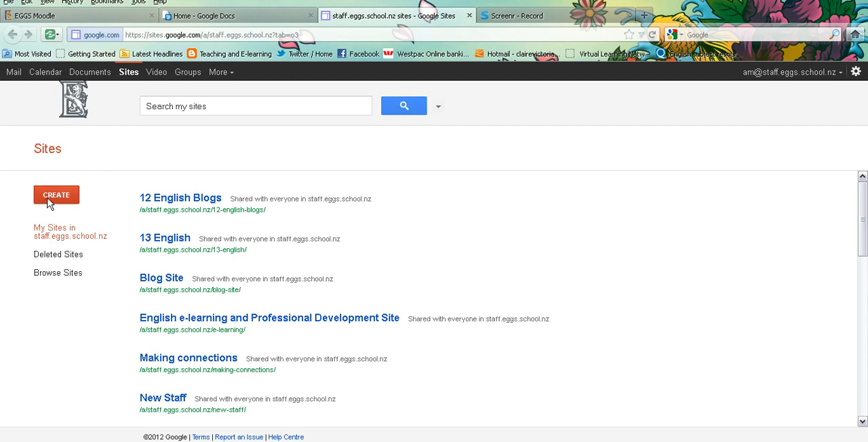
# - Create a new blank-template site named 'Year 9 English Reading Logs'
pyautogui.click(55, 195)
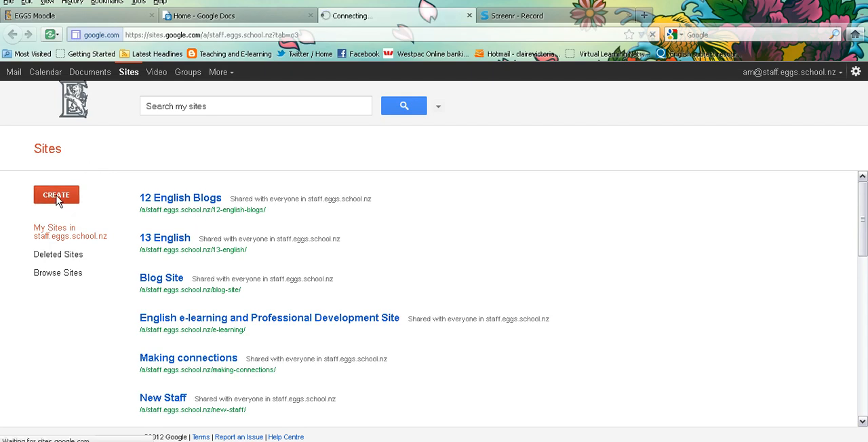
pyautogui.click(56, 195)
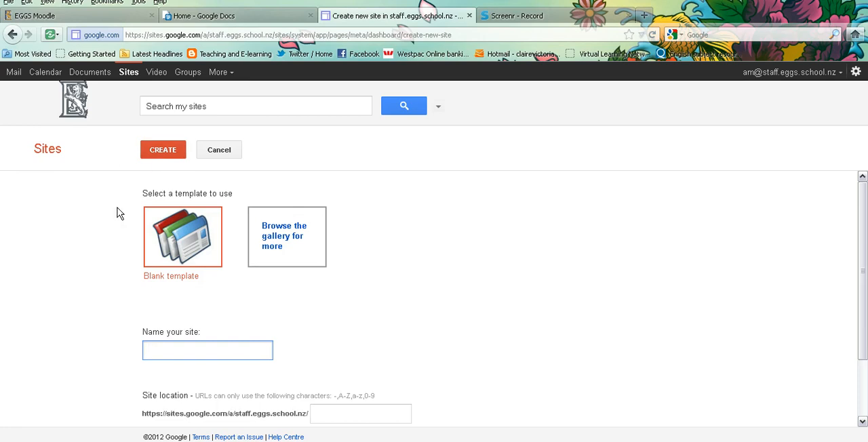
pyautogui.moveTo(180, 259)
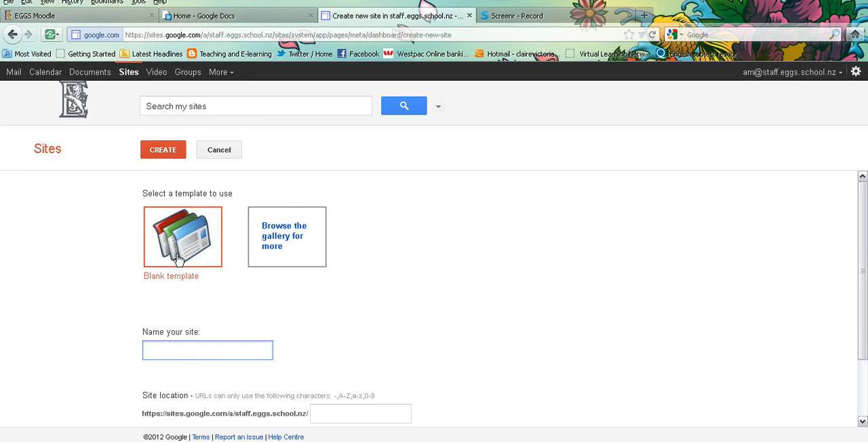
pyautogui.moveTo(200, 201)
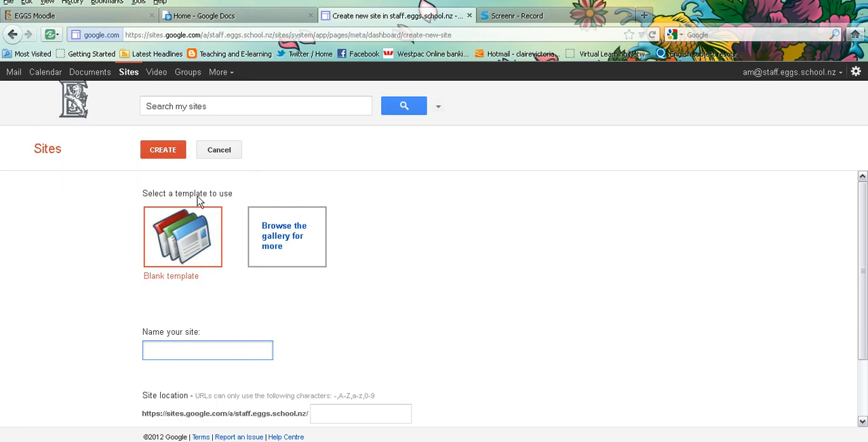
pyautogui.moveTo(175, 261)
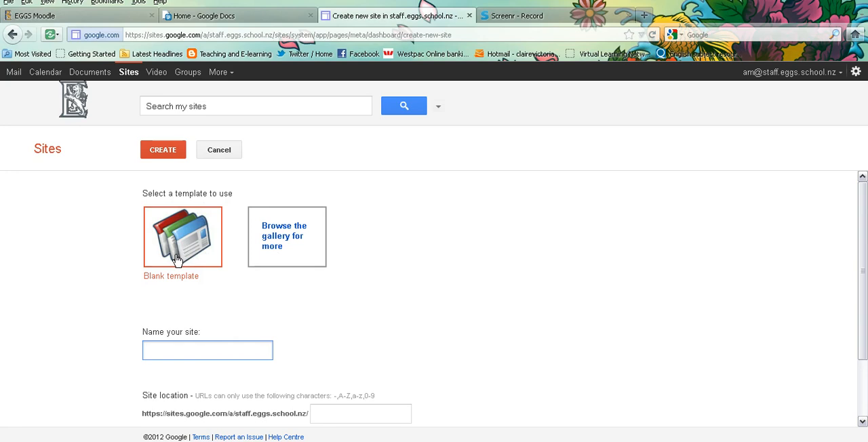
pyautogui.click(207, 350)
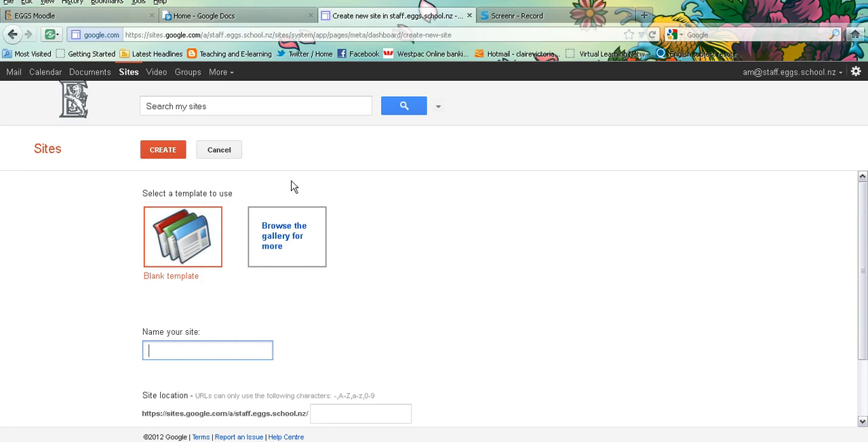
pyautogui.moveTo(285, 271)
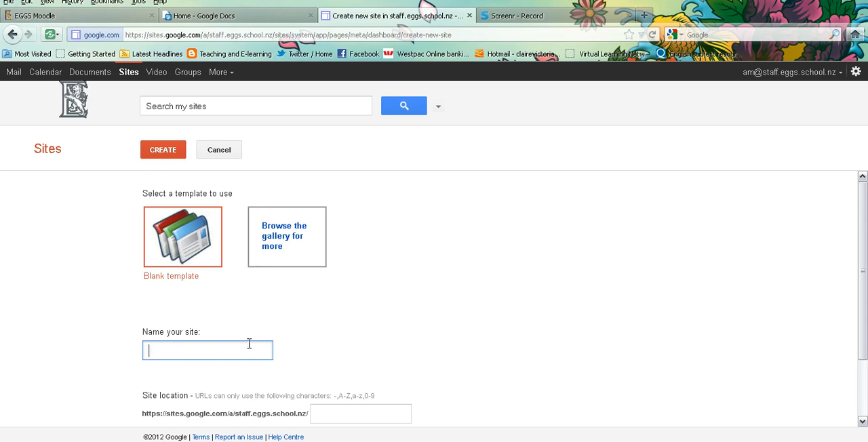
pyautogui.write('Year 9')
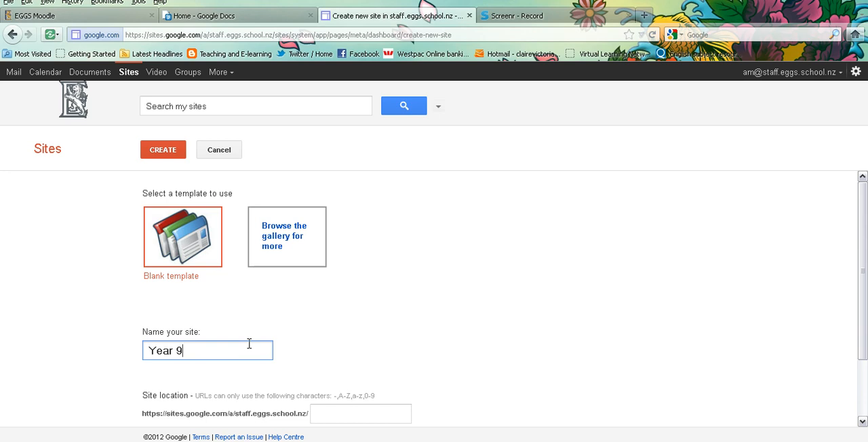
pyautogui.write('English r')
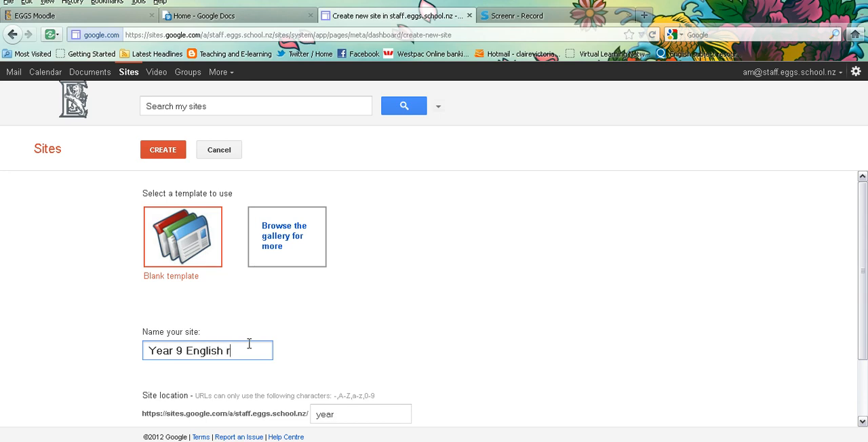
pyautogui.write('eading')
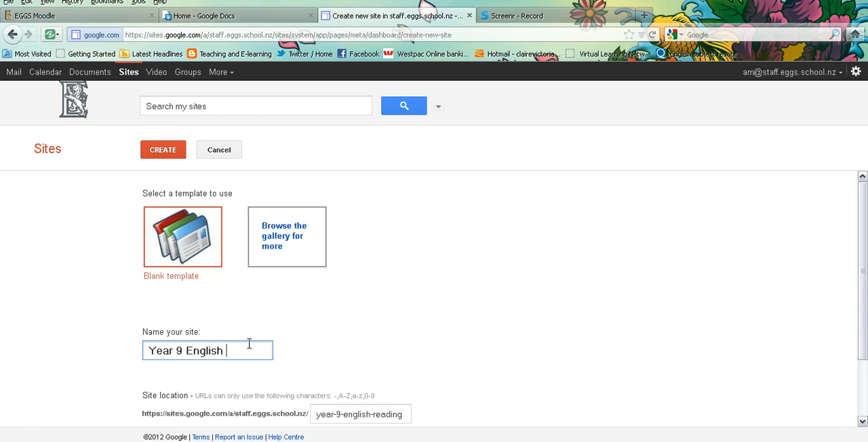
pyautogui.write('Reading Log')
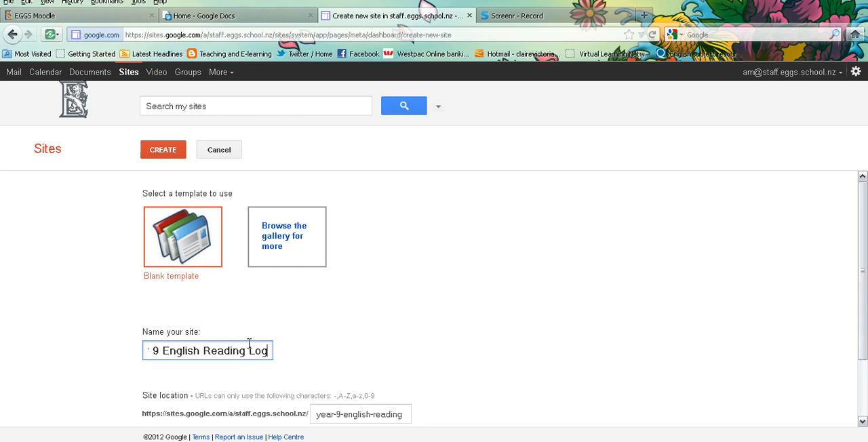
pyautogui.write('s')
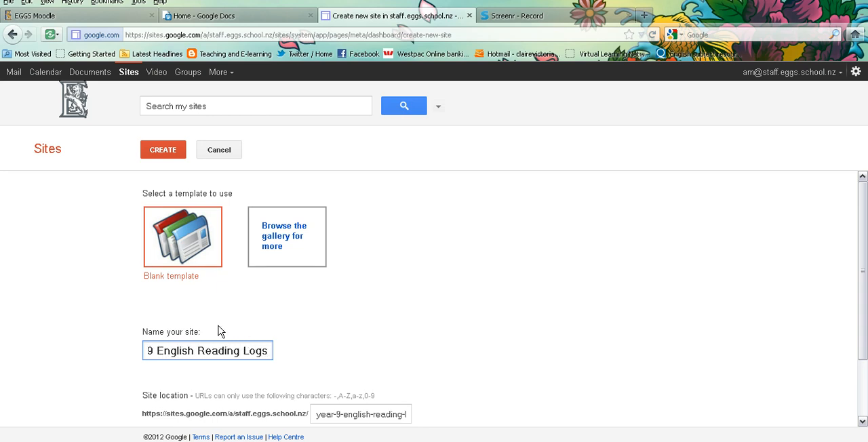
pyautogui.moveTo(740, 300)
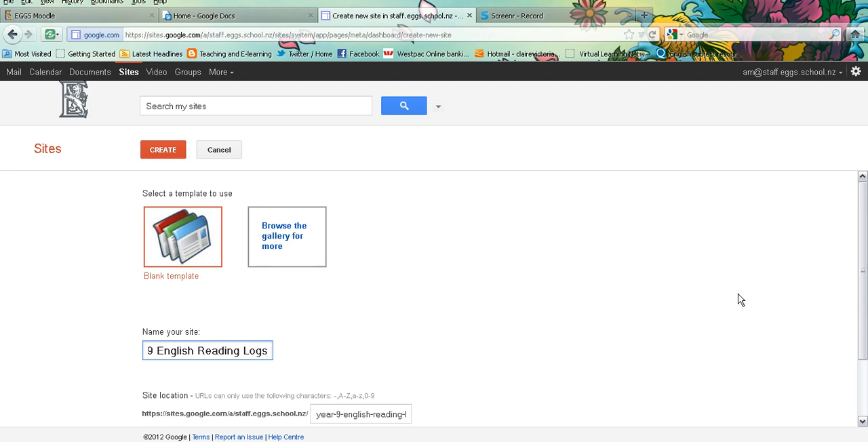
pyautogui.scroll(-3)
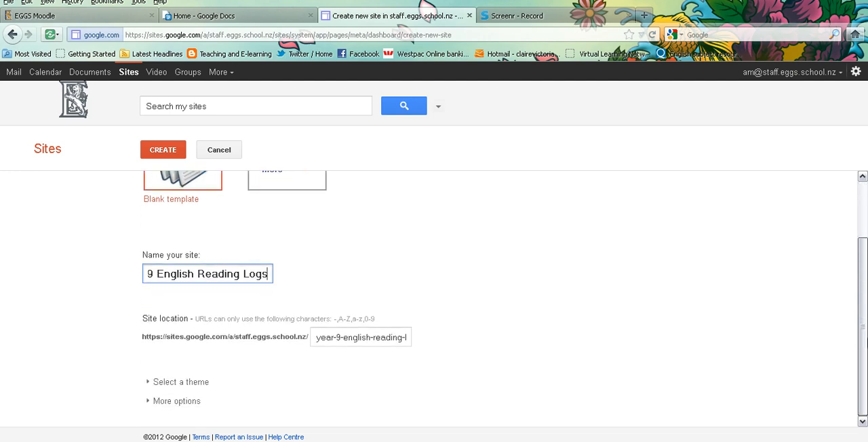
pyautogui.scroll(3)
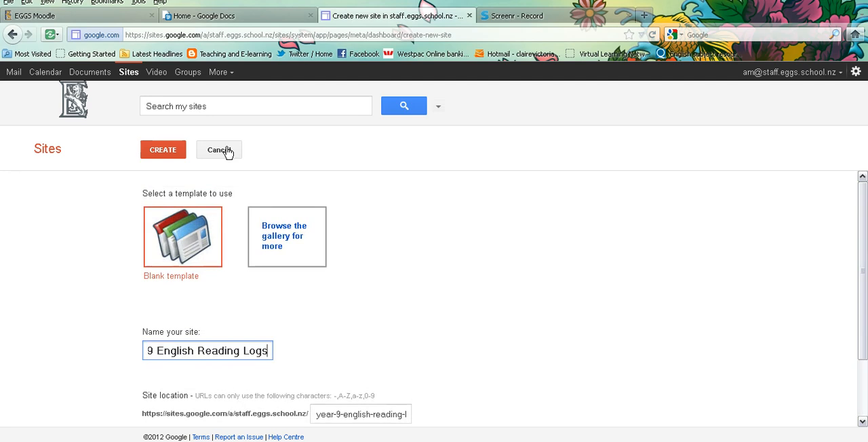
pyautogui.click(162, 149)
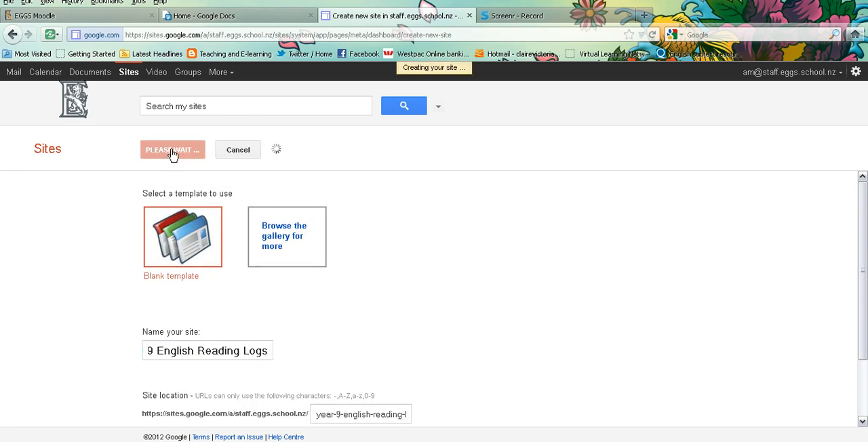
pyautogui.click(172, 149)
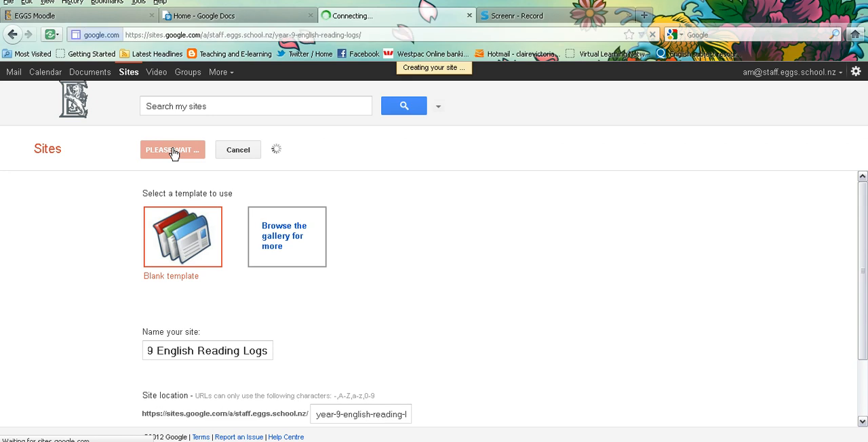
# - Show the site's Sharing and Permissions page listing school-wide edit access and the owner
pyautogui.click(173, 149)
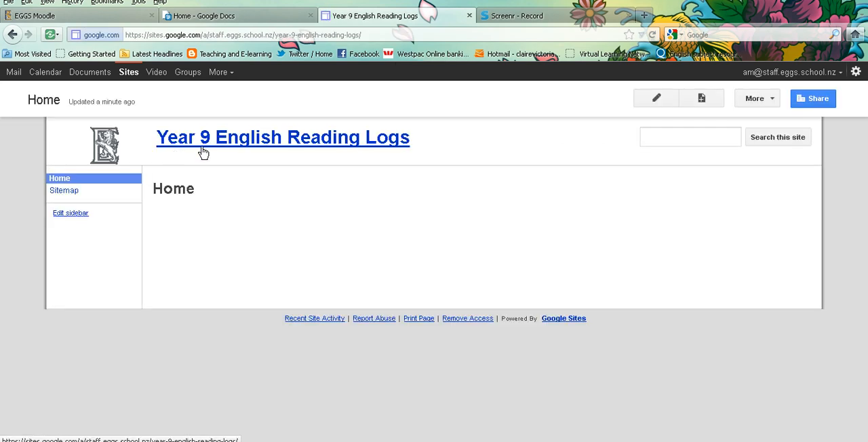
pyautogui.moveTo(227, 171)
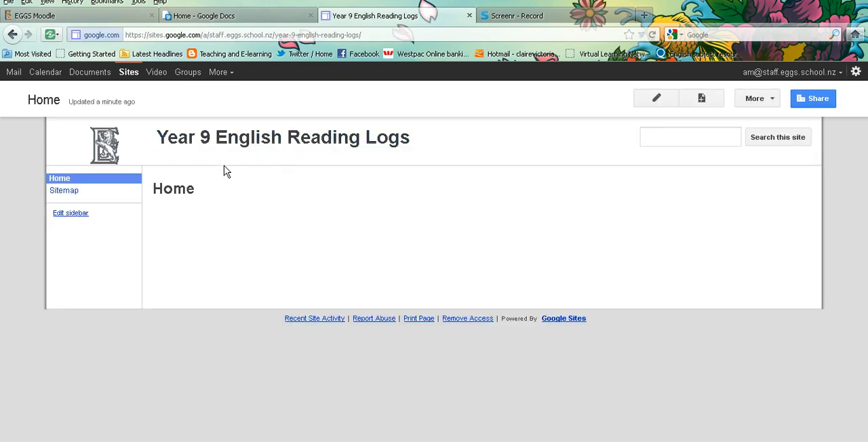
pyautogui.moveTo(217, 171)
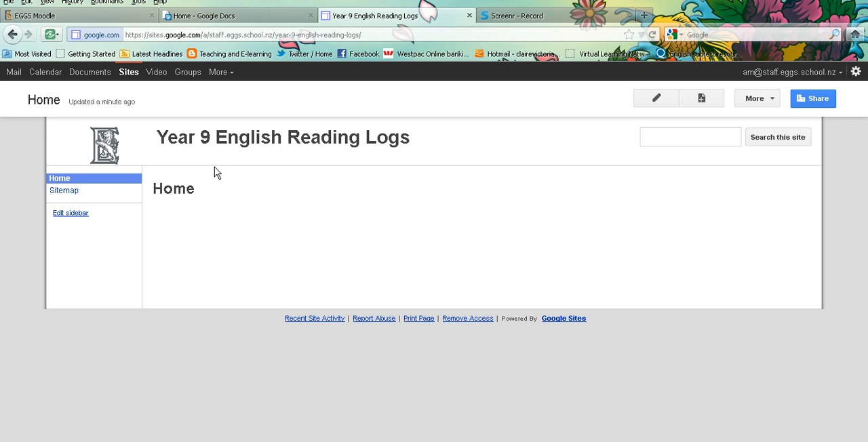
pyautogui.moveTo(224, 166)
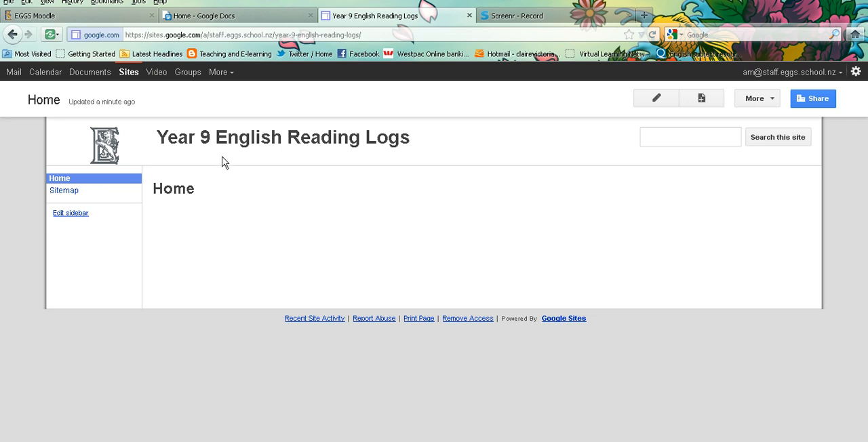
pyautogui.moveTo(433, 168)
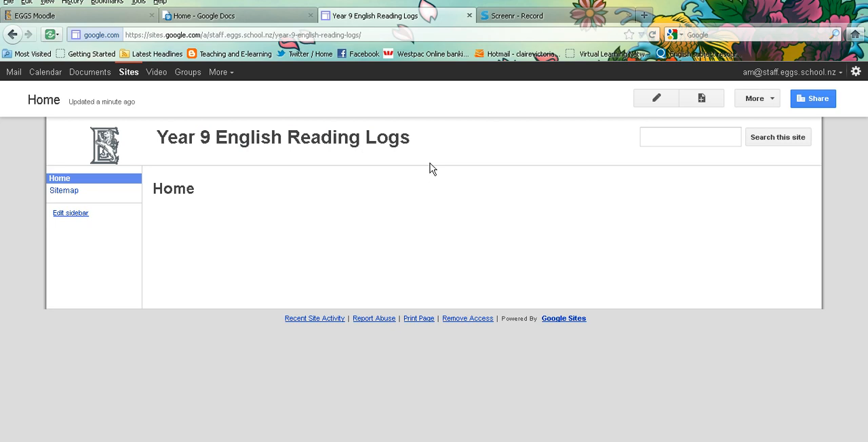
pyautogui.moveTo(809, 198)
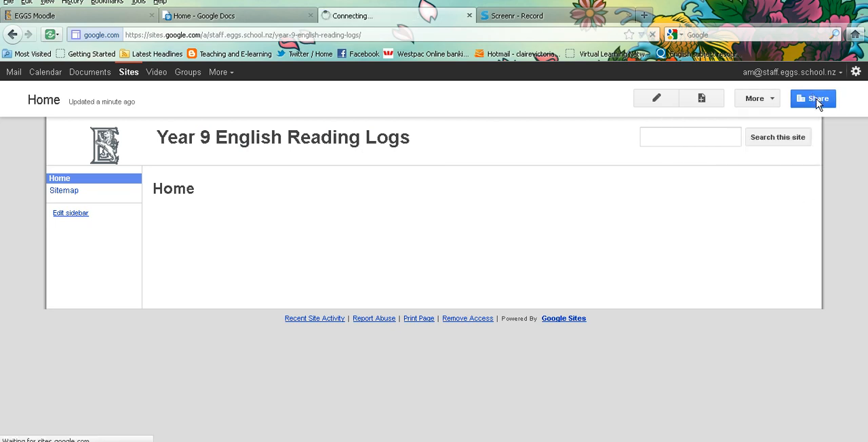
pyautogui.click(814, 97)
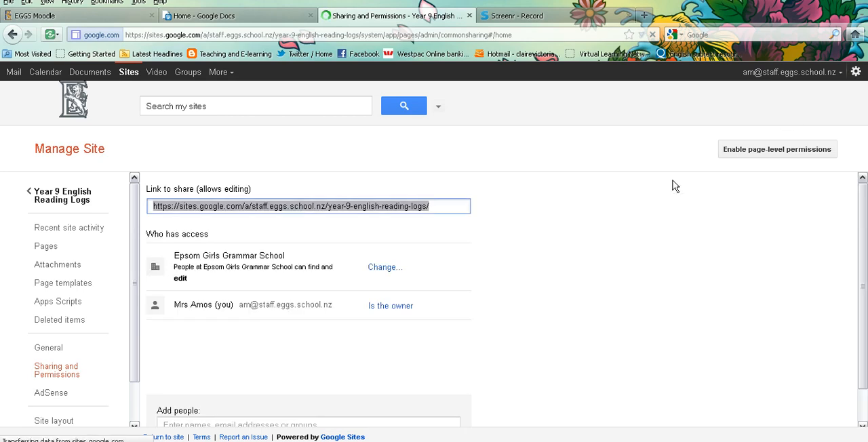
pyautogui.moveTo(188, 223)
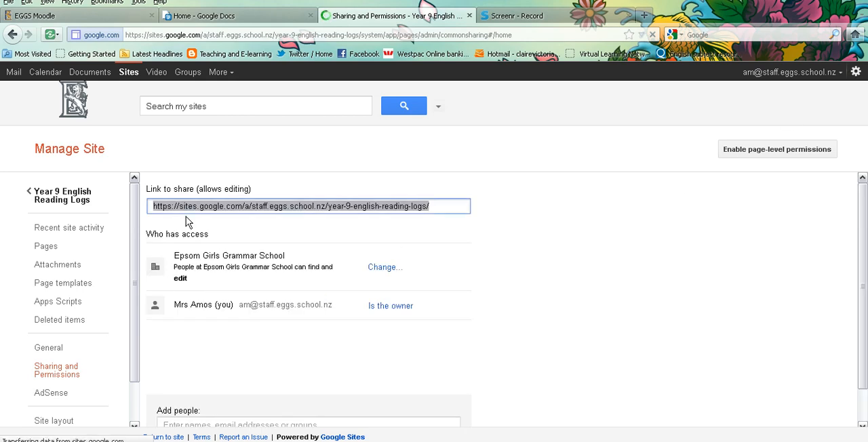
pyautogui.moveTo(239, 265)
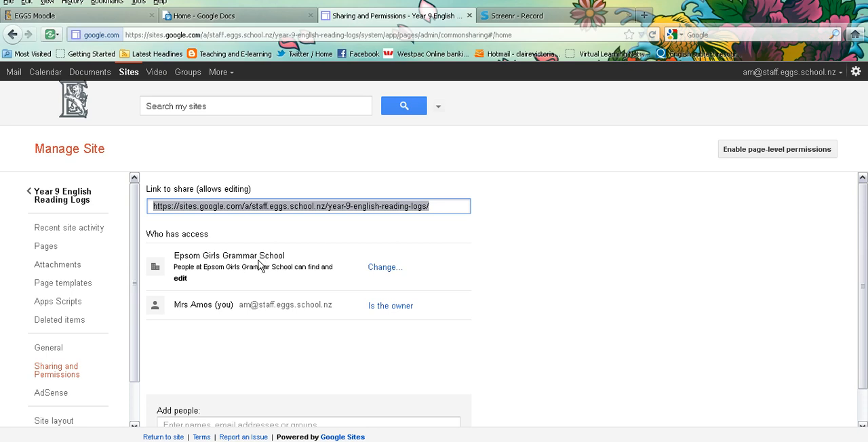
pyautogui.moveTo(326, 277)
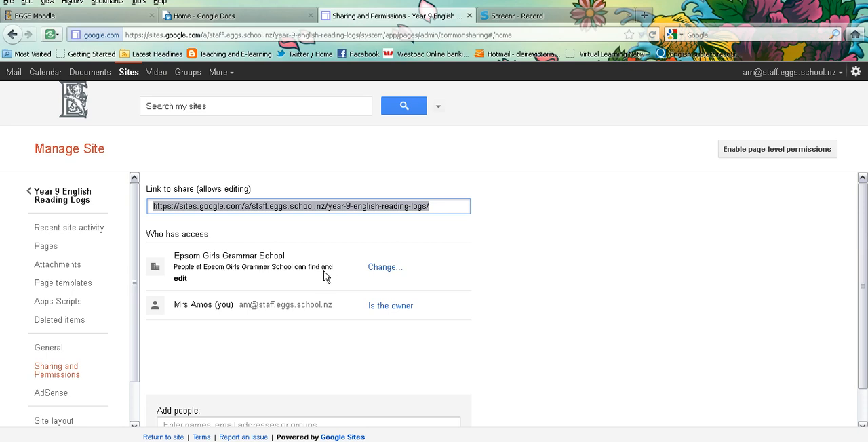
pyautogui.moveTo(258, 310)
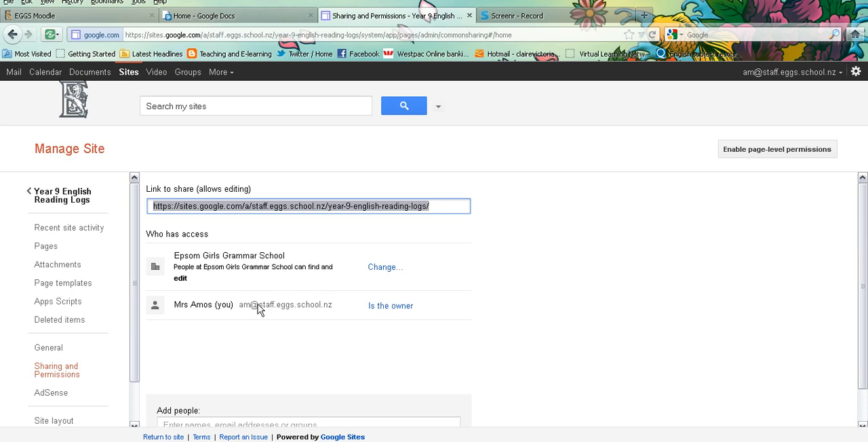
pyautogui.moveTo(219, 285)
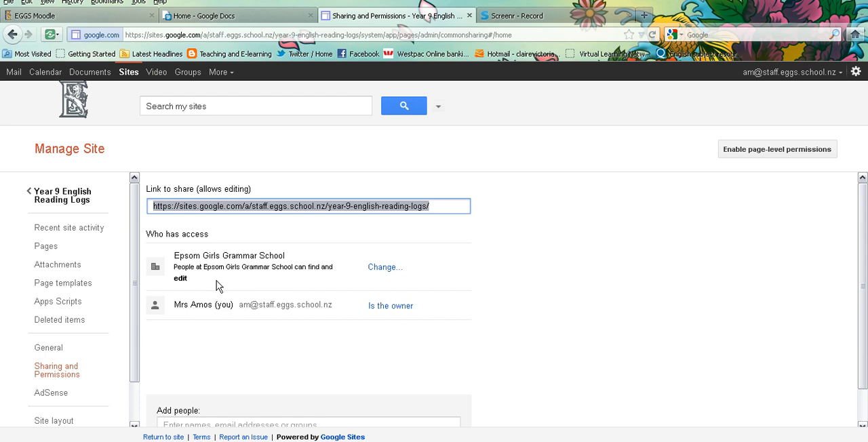
pyautogui.moveTo(193, 191)
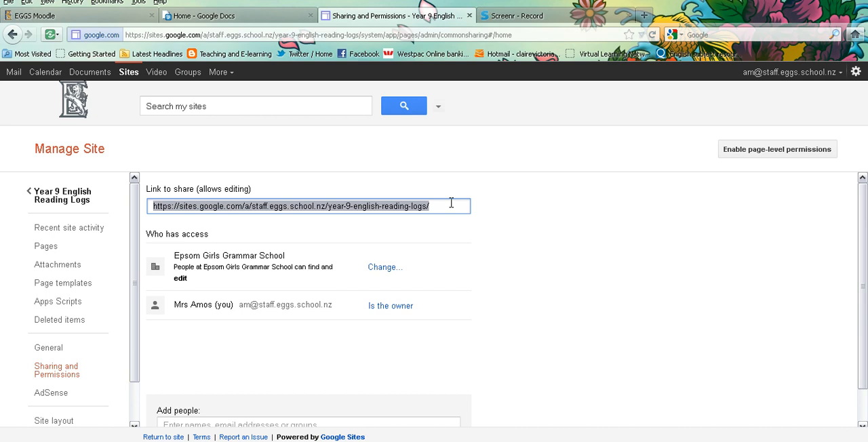
pyautogui.moveTo(454, 220)
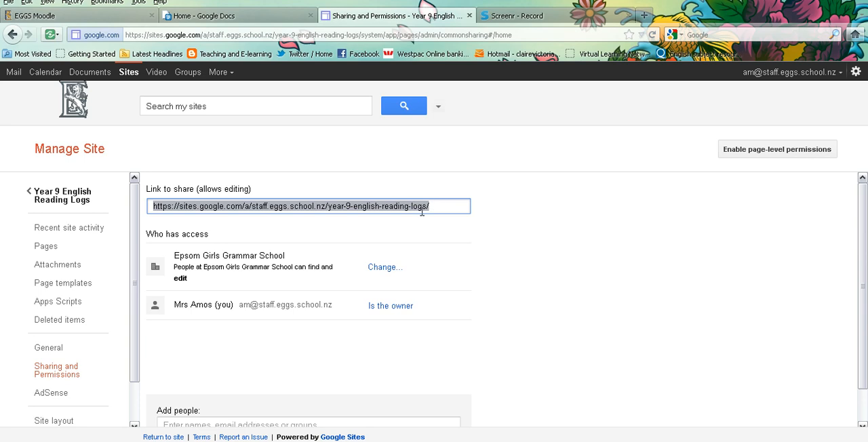
pyautogui.moveTo(791, 193)
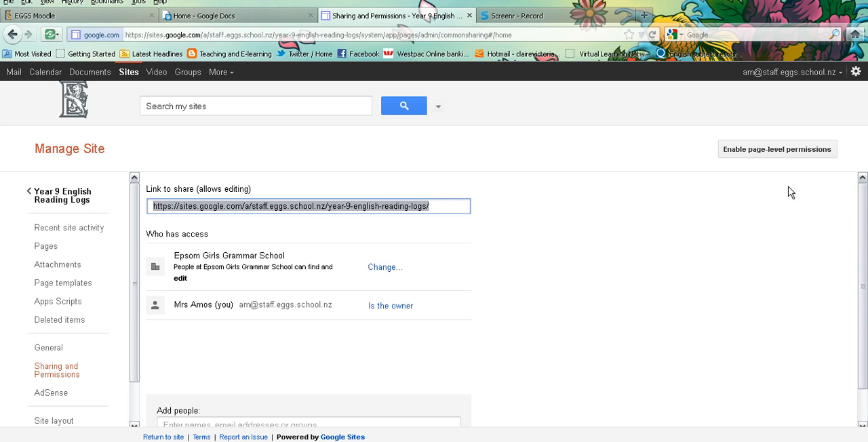
pyautogui.scroll(-3)
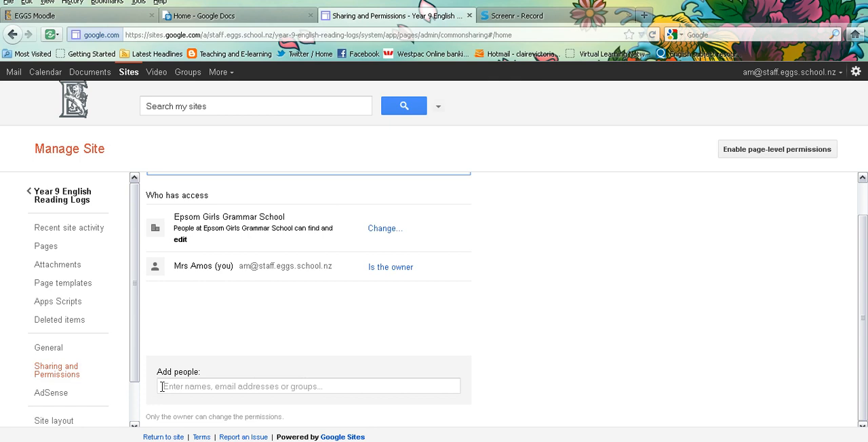
pyautogui.moveTo(158, 391)
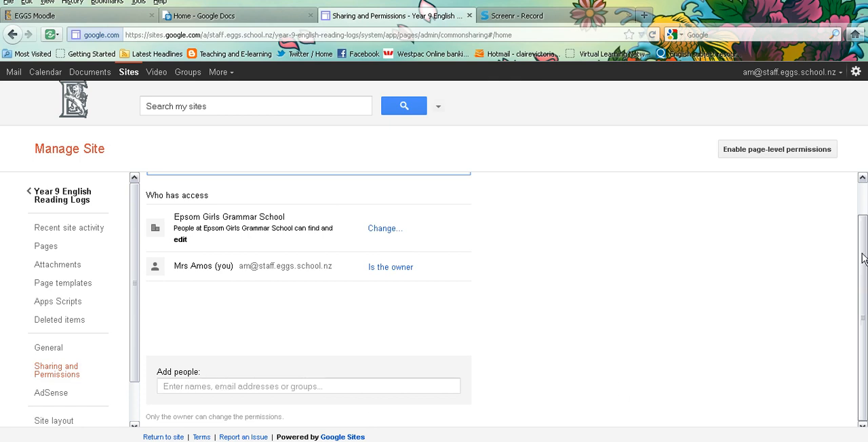
pyautogui.scroll(3)
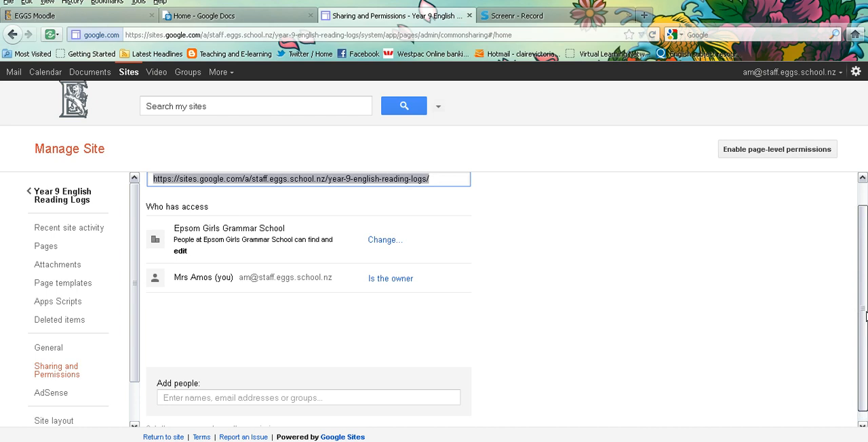
pyautogui.scroll(3)
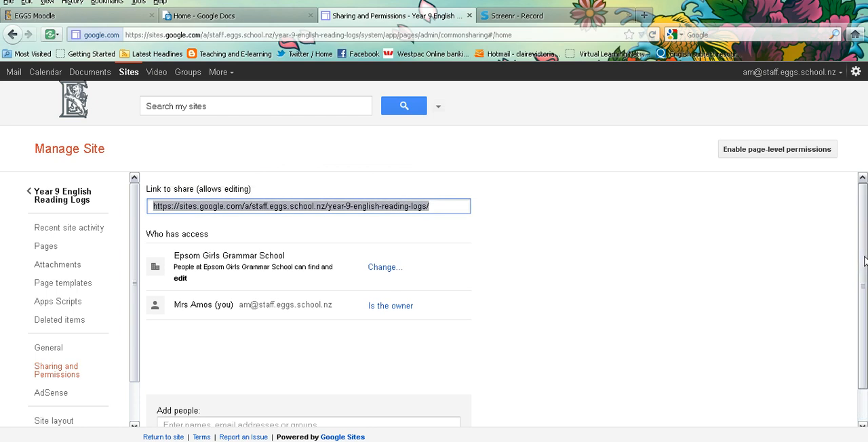
pyautogui.moveTo(804, 235)
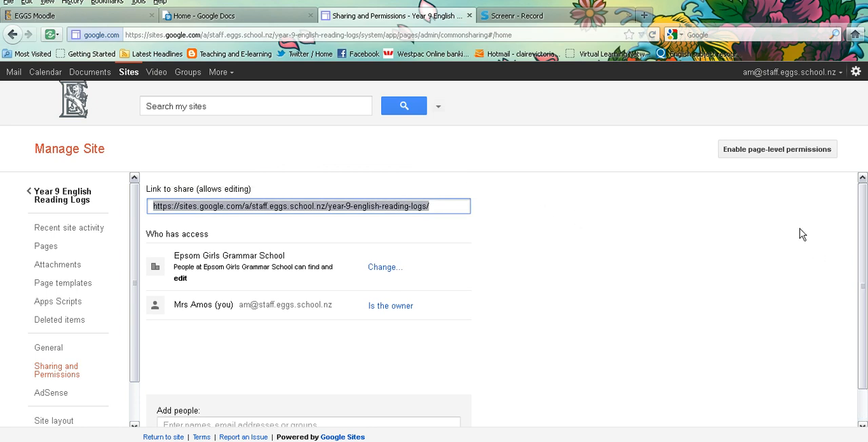
pyautogui.scroll(-3)
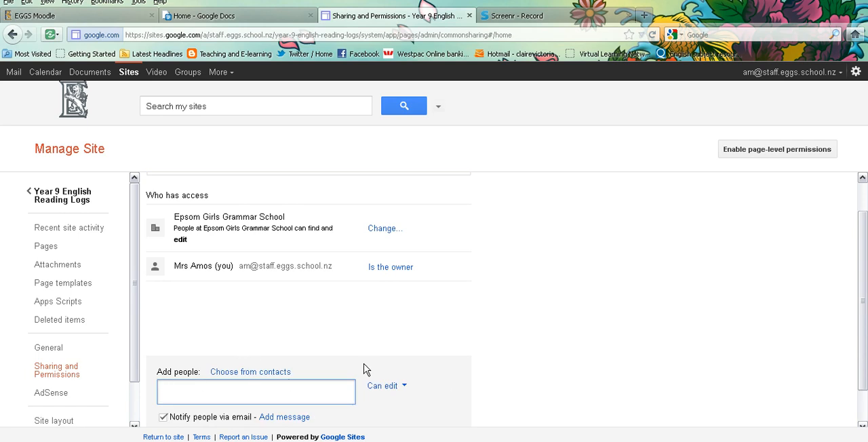
pyautogui.write('si@')
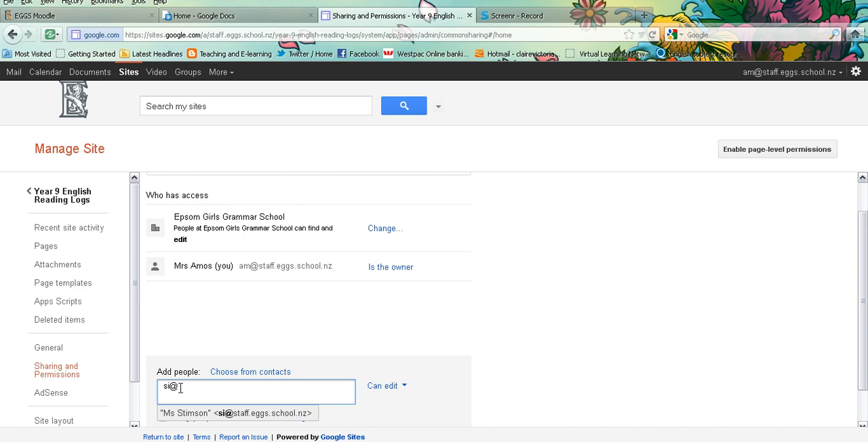
pyautogui.click(237, 413)
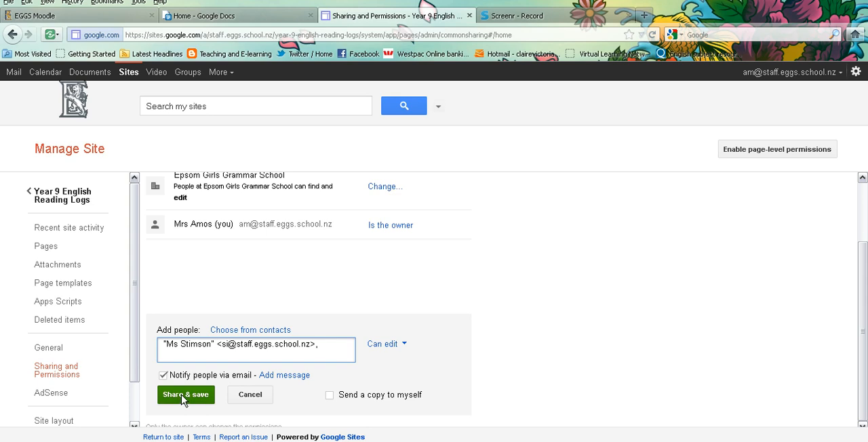
pyautogui.click(184, 394)
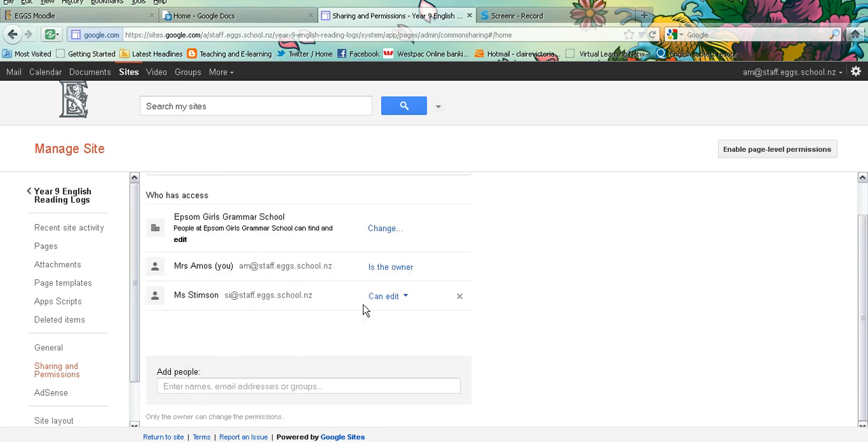
pyautogui.moveTo(788, 280)
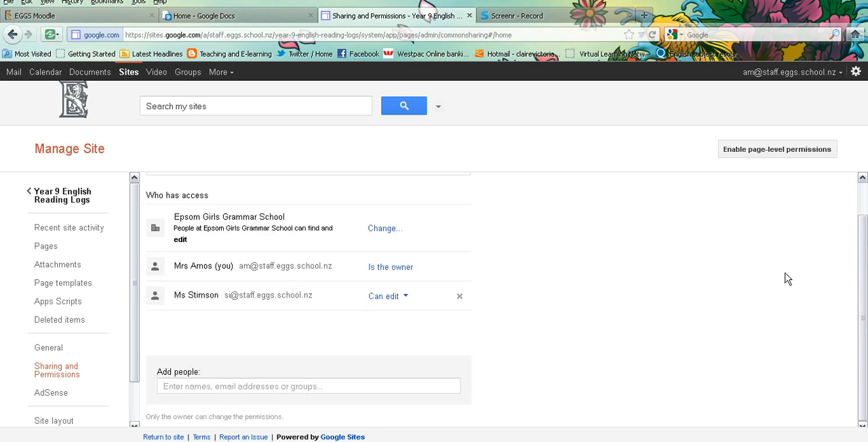
pyautogui.moveTo(106, 172)
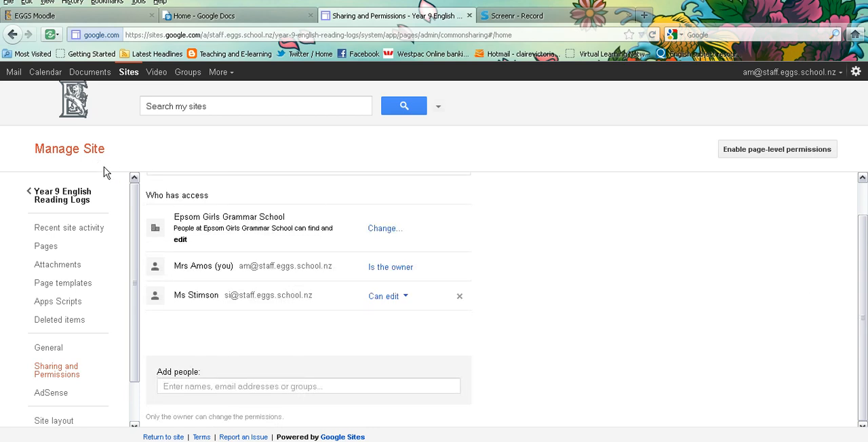
pyautogui.moveTo(65, 195)
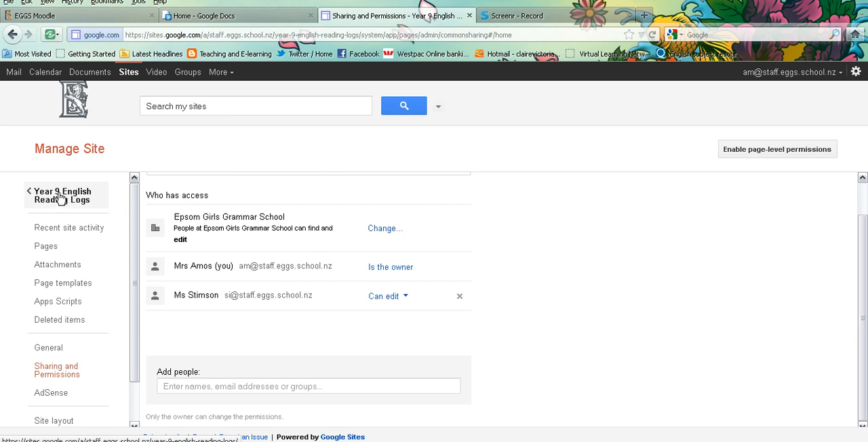
# - Return to the site's Home page, edit it and save it unchanged
pyautogui.click(61, 195)
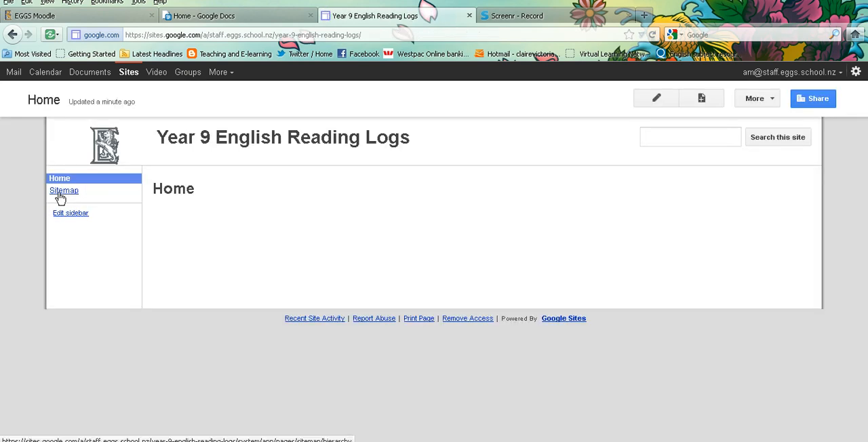
pyautogui.moveTo(638, 119)
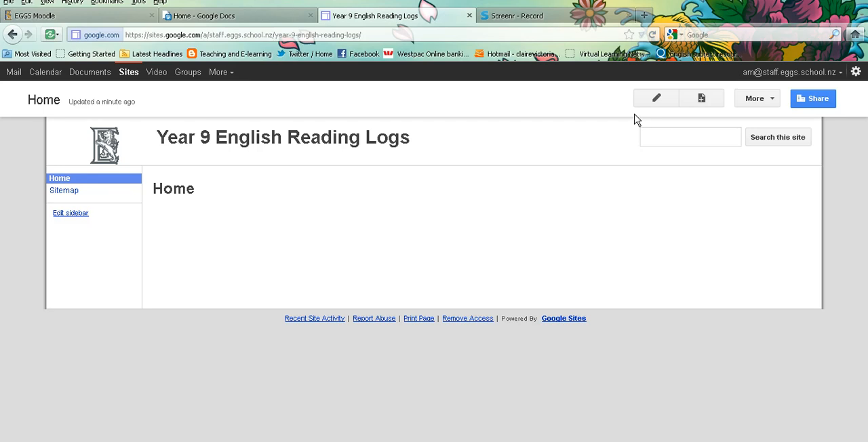
pyautogui.moveTo(656, 97)
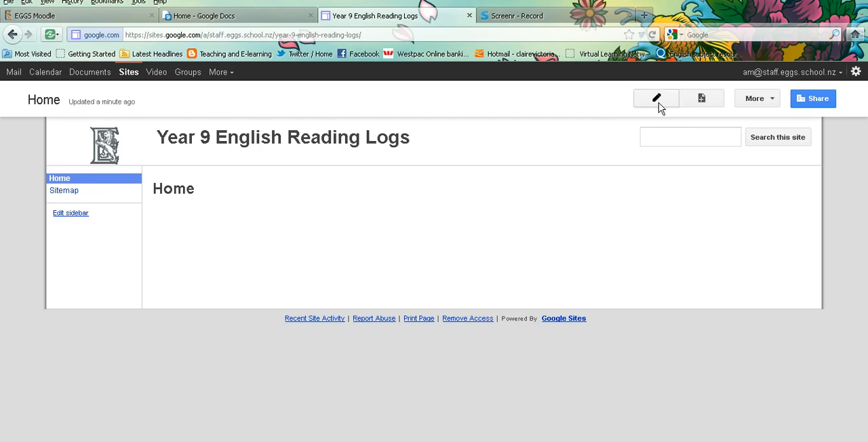
pyautogui.moveTo(655, 98)
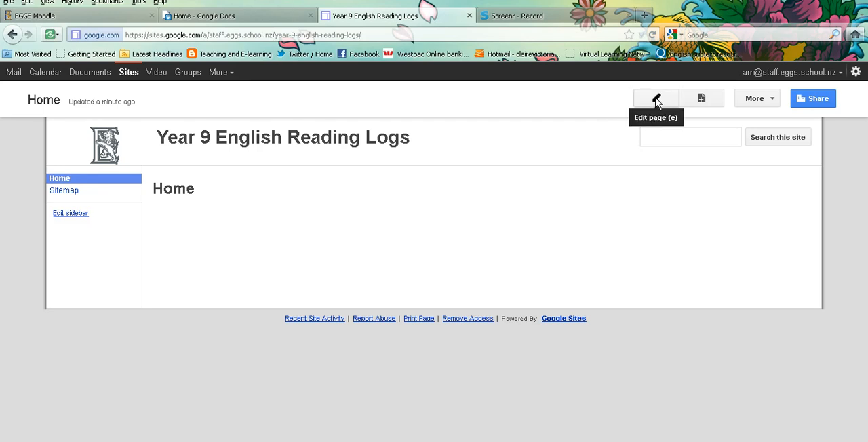
pyautogui.click(656, 98)
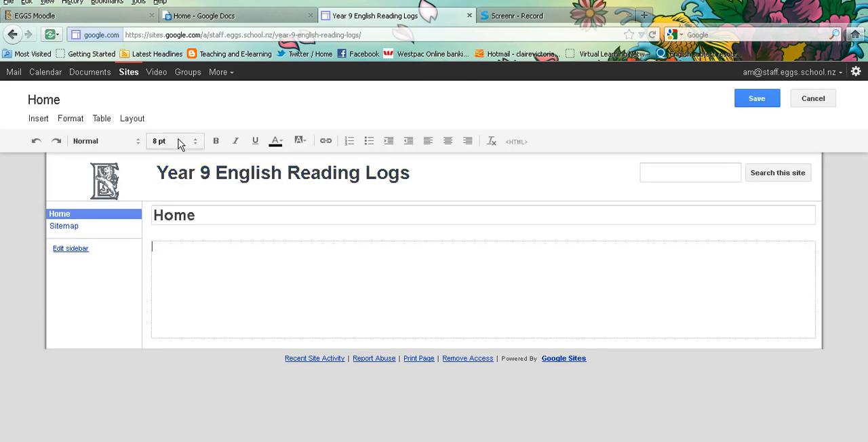
pyautogui.moveTo(202, 265)
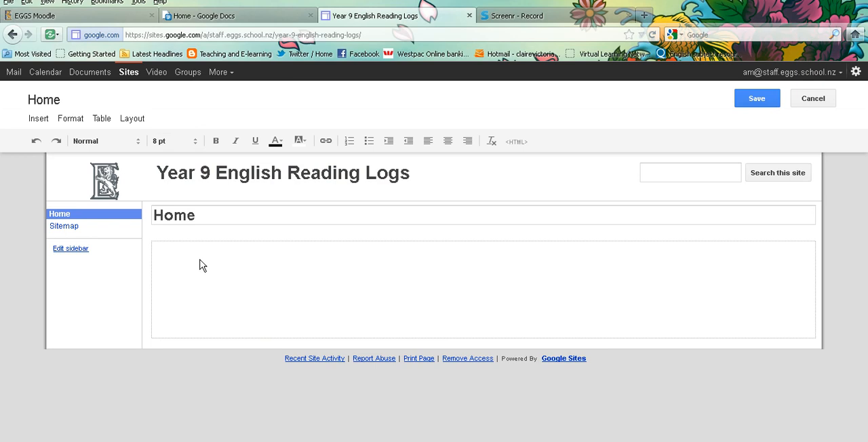
pyautogui.moveTo(760, 118)
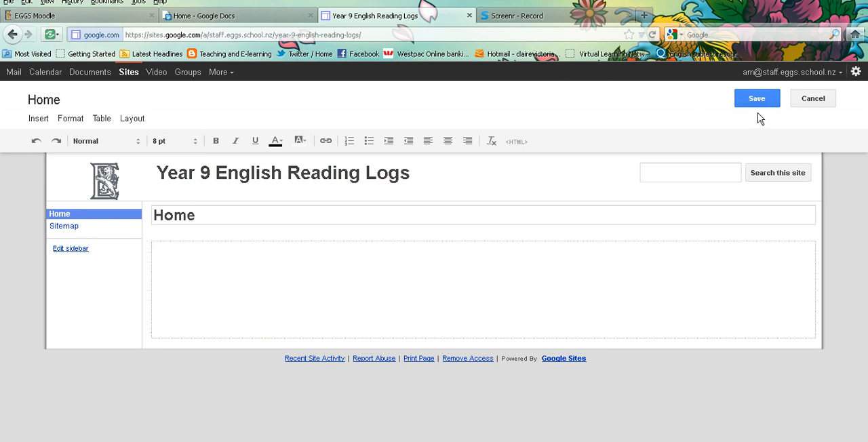
pyautogui.click(757, 98)
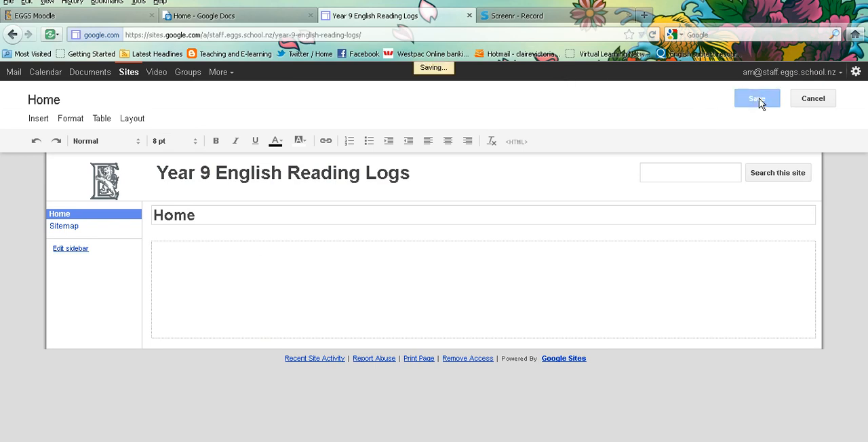
pyautogui.click(757, 98)
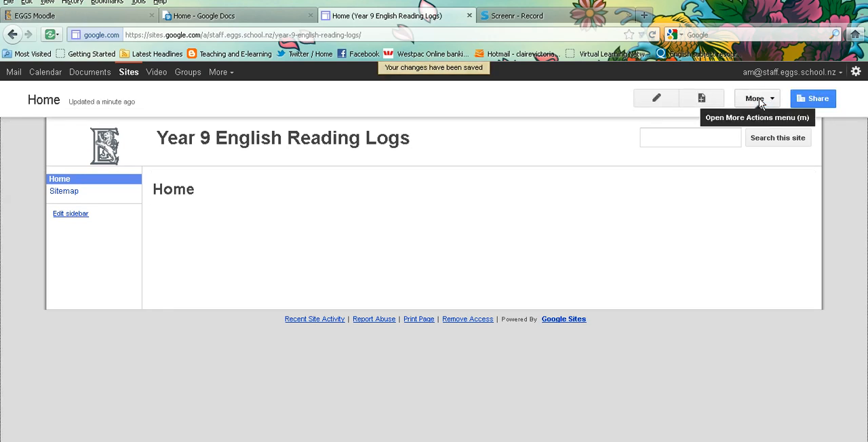
pyautogui.moveTo(702, 98)
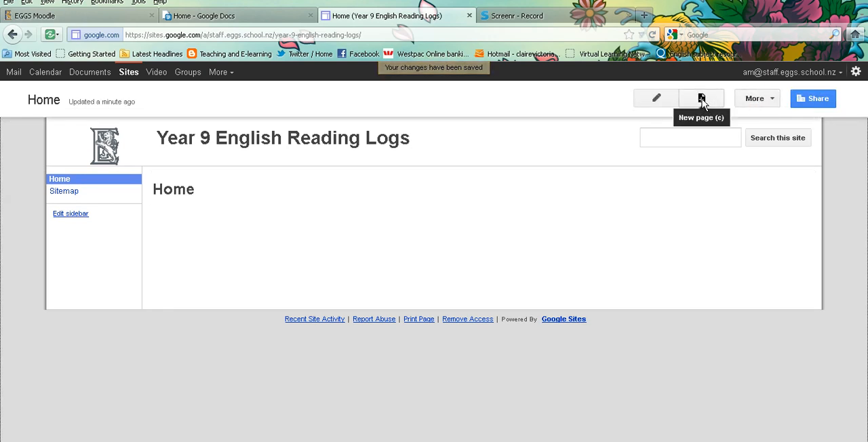
# - Start a new page named 'Page One' and review the available page templates
pyautogui.click(701, 98)
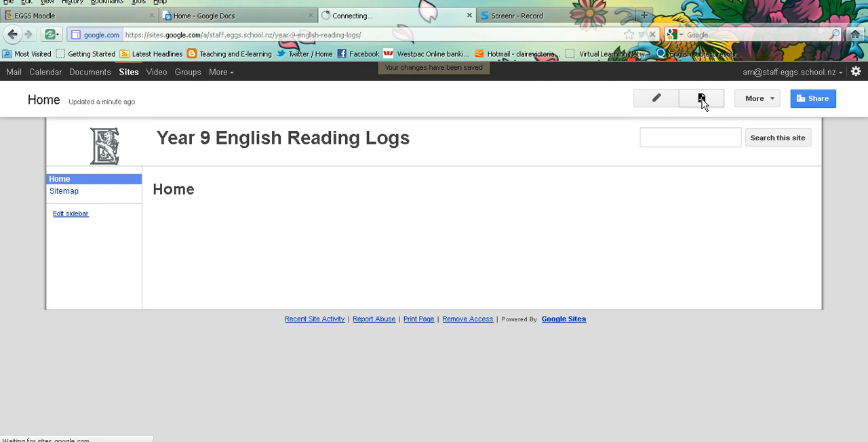
pyautogui.click(703, 97)
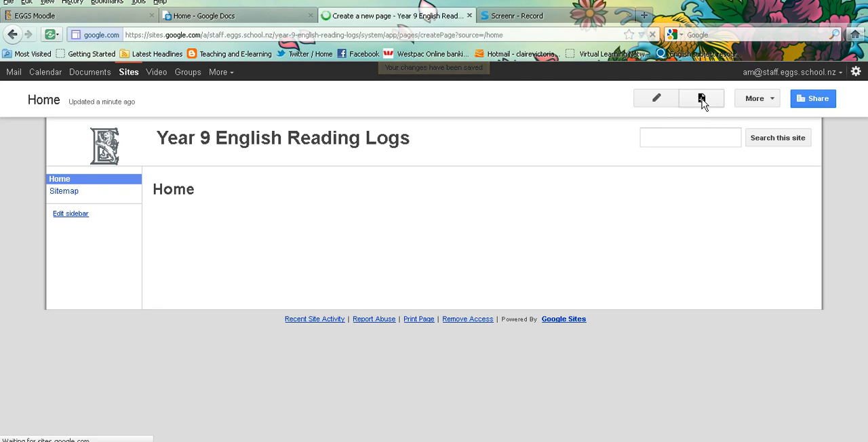
pyautogui.click(702, 98)
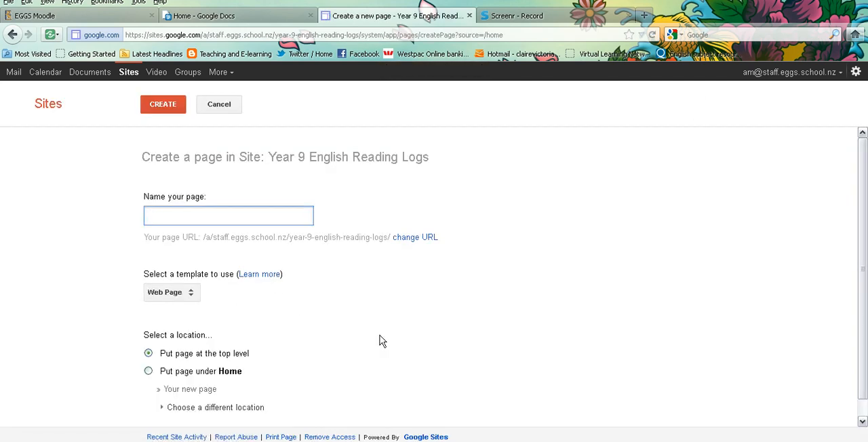
pyautogui.write('Page One')
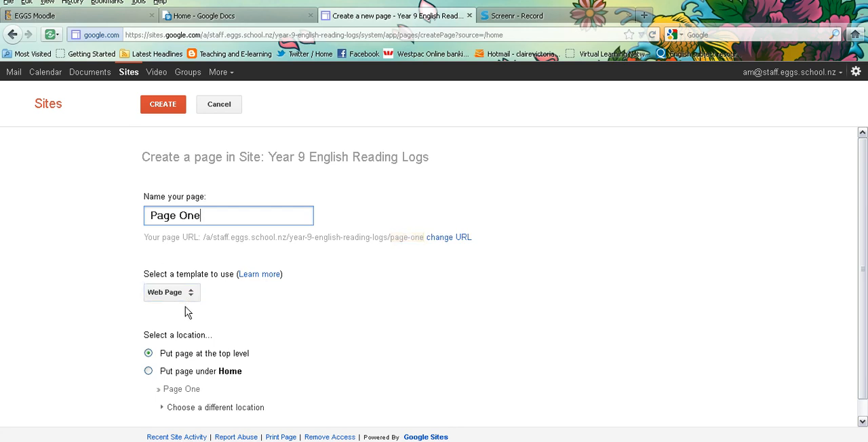
pyautogui.moveTo(171, 293)
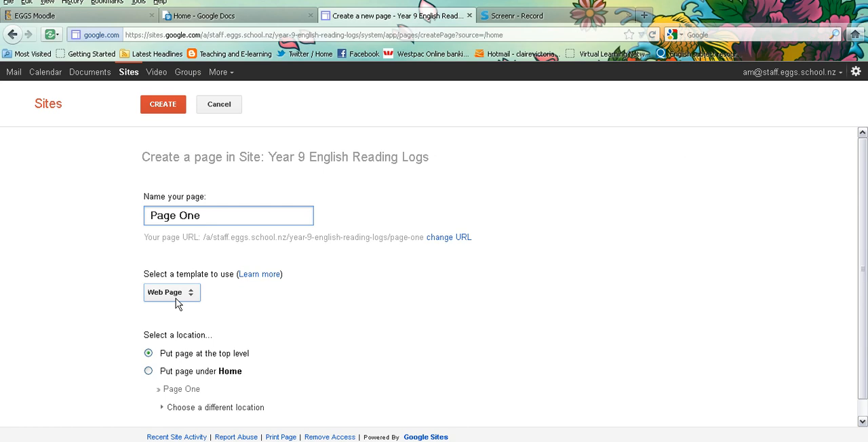
pyautogui.click(171, 293)
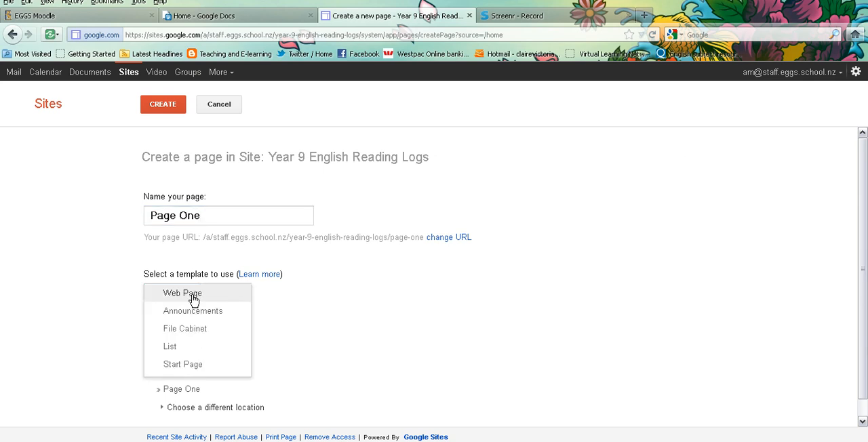
pyautogui.moveTo(193, 311)
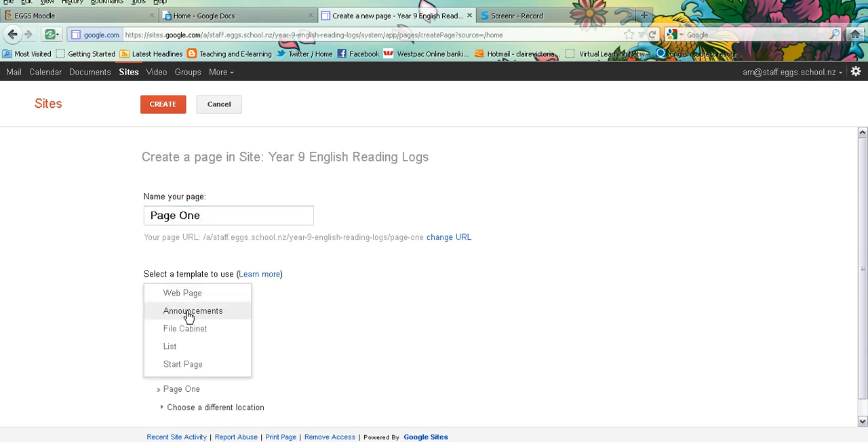
pyautogui.moveTo(185, 328)
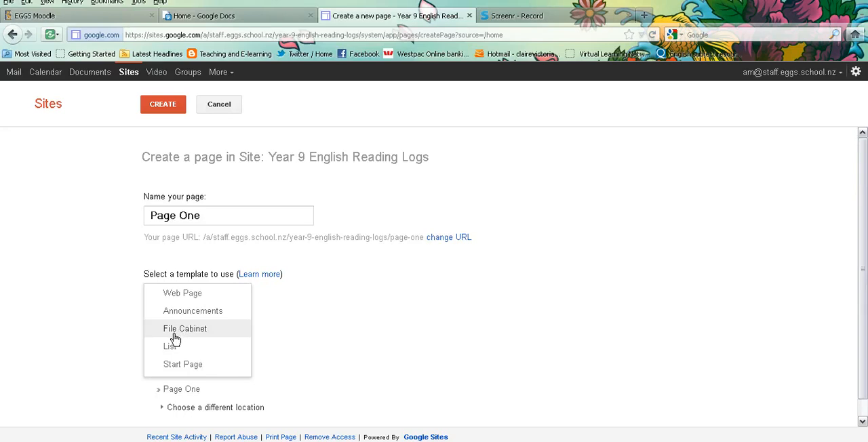
pyautogui.moveTo(178, 359)
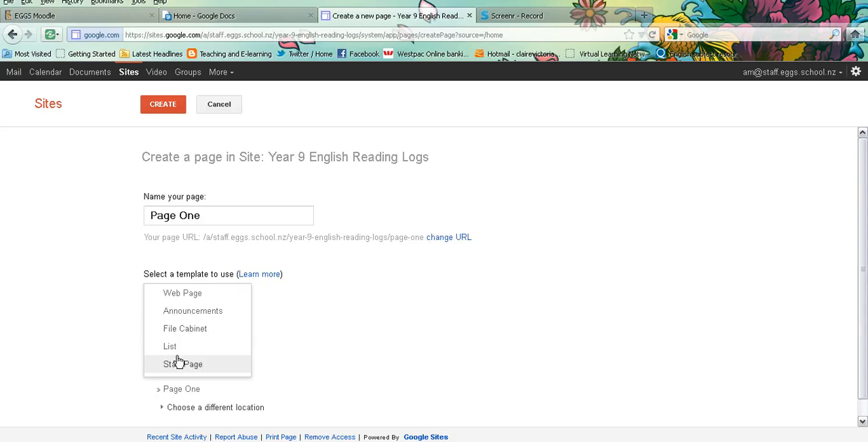
# - Keep the Web Page template at top level and create 'Page One' ready for editing
pyautogui.click(182, 293)
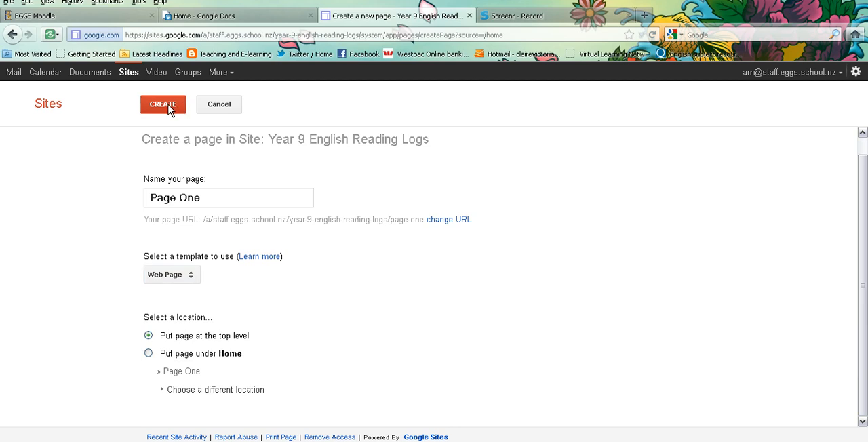
pyautogui.click(163, 103)
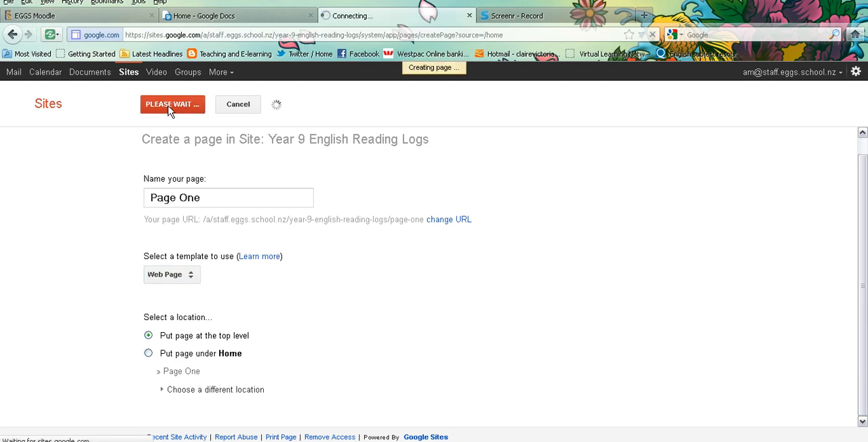
pyautogui.click(172, 103)
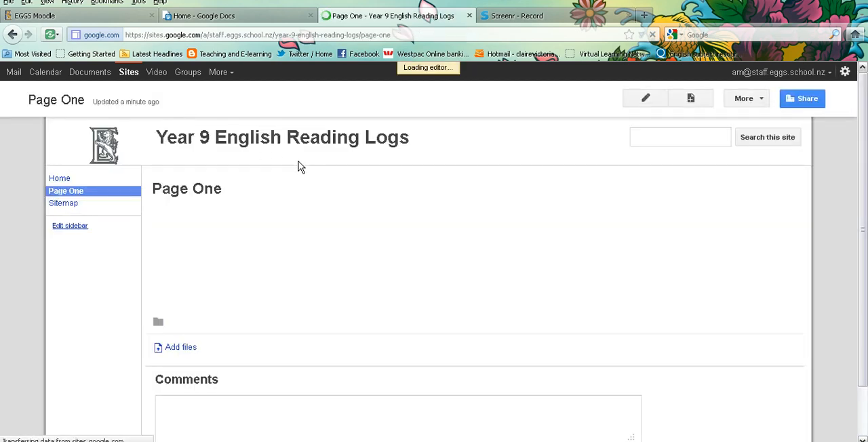
pyautogui.click(643, 98)
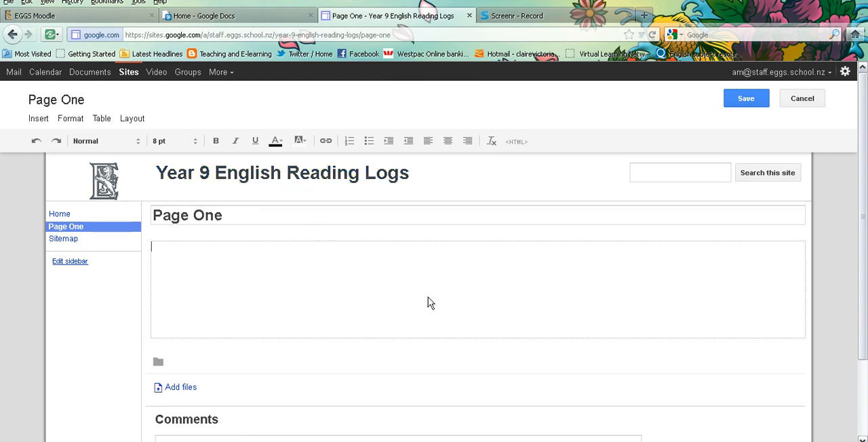
pyautogui.moveTo(486, 301)
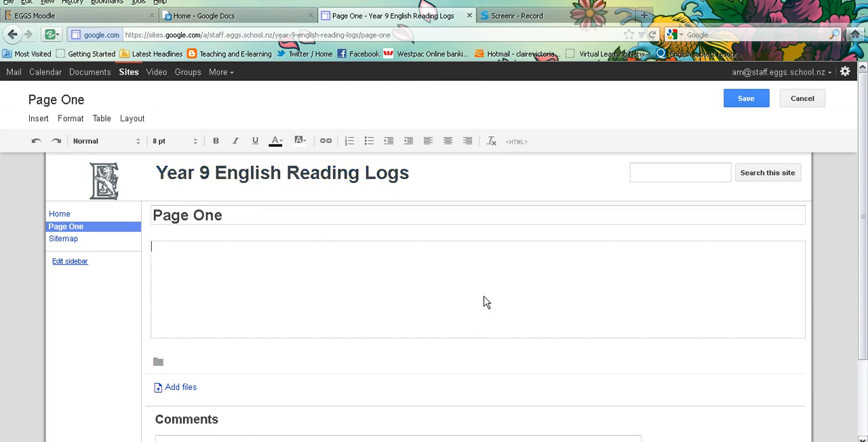